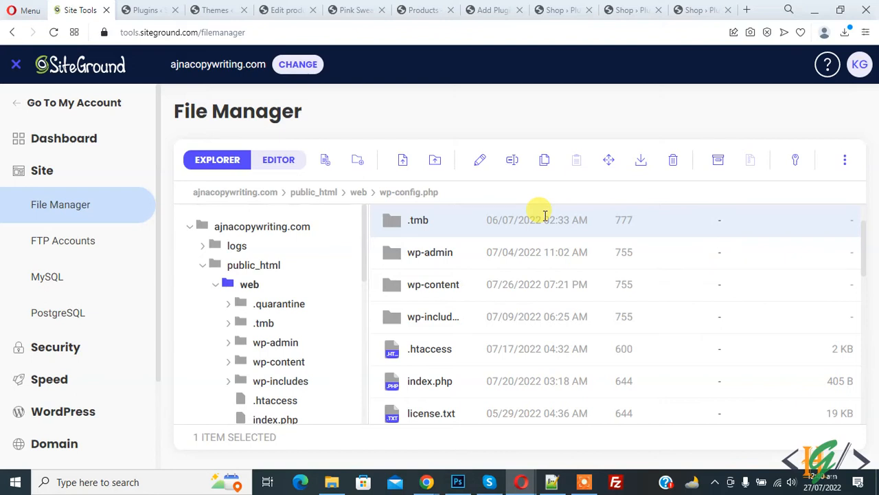
pyautogui.moveTo(545, 244)
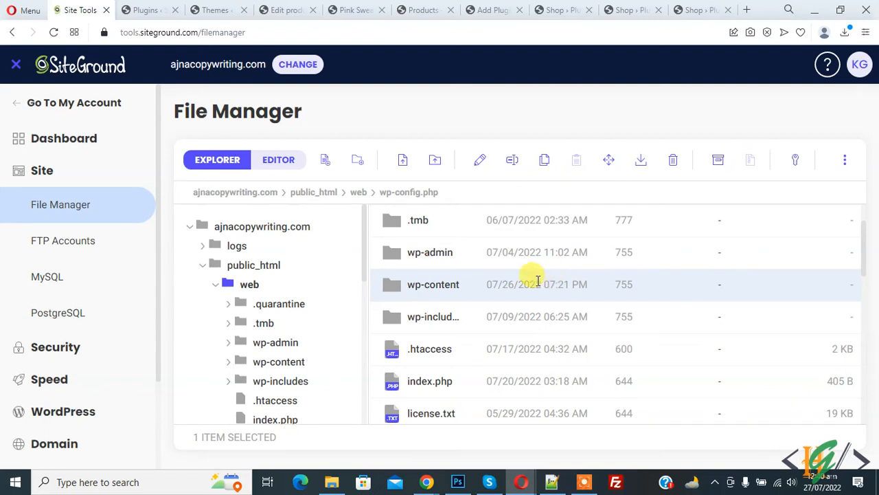
pyautogui.moveTo(511, 284)
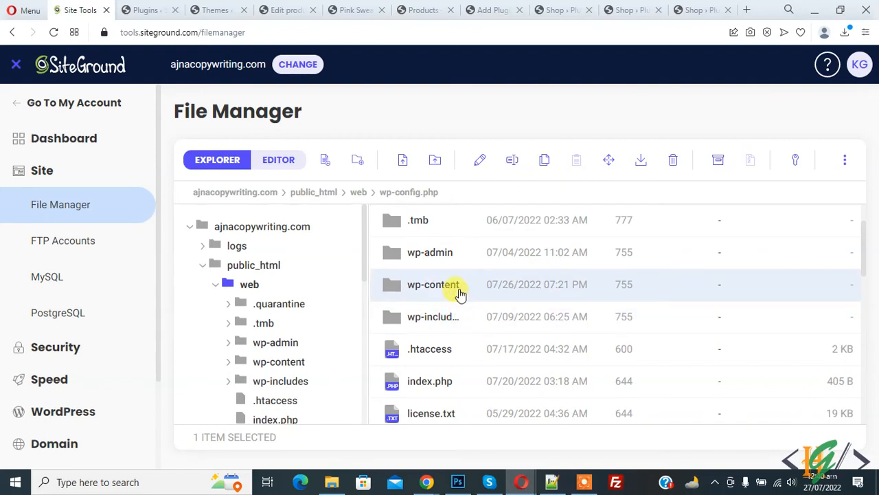
# Scroll to the top of wp-config.php in the File Manager editor.
pyautogui.scroll(-3)
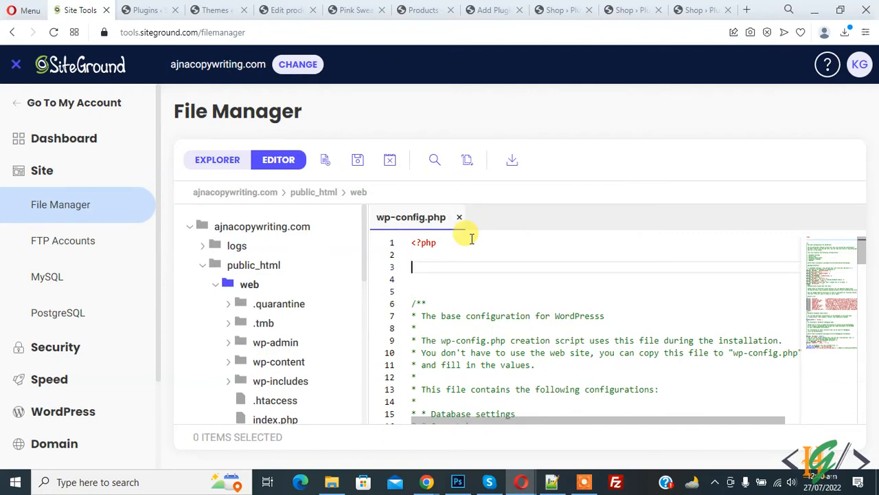
# Type the WP_CACHE true, ENABLE_CACHE true and CACHE_EXPIRATION_TIME 3600 define lines.
pyautogui.write("define('WP_CACHE', true);    // enable the cache")
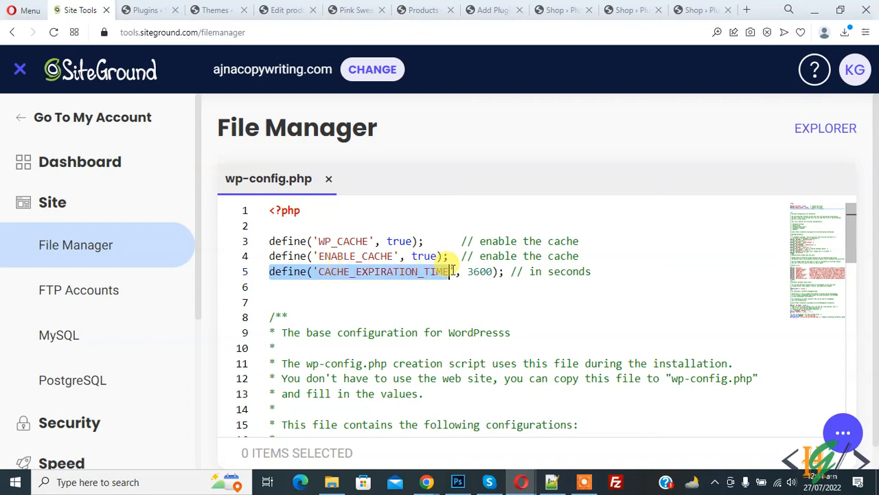
pyautogui.click(590, 271)
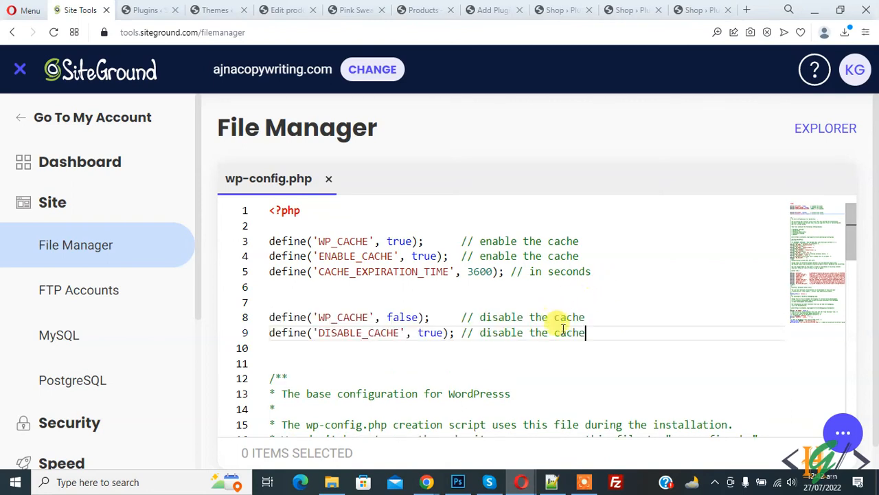
# Select and review the WP_CACHE false and DISABLE_CACHE true define lines.
pyautogui.moveTo(585, 332); pyautogui.dragTo(270, 317)
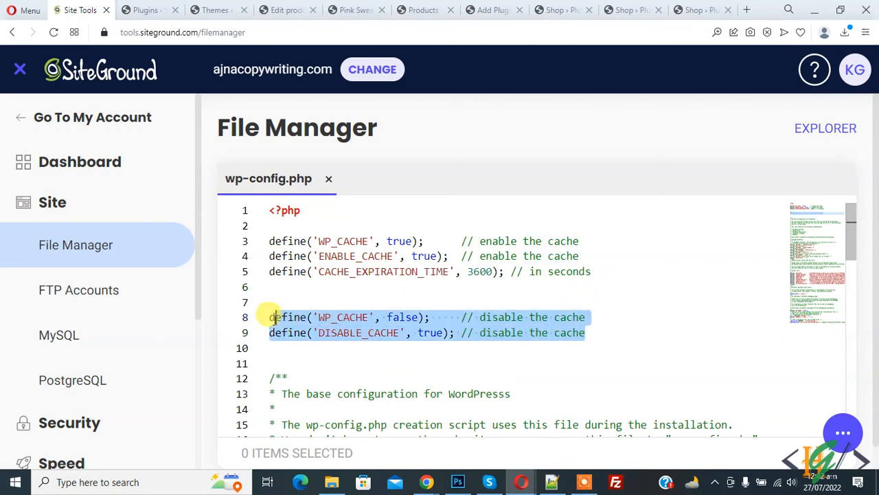
pyautogui.click(270, 317)
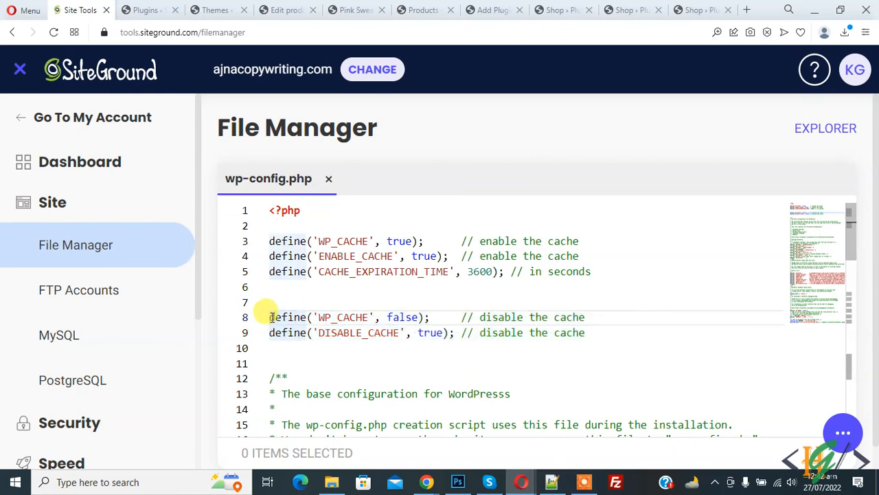
pyautogui.moveTo(269, 317); pyautogui.dragTo(419, 316)
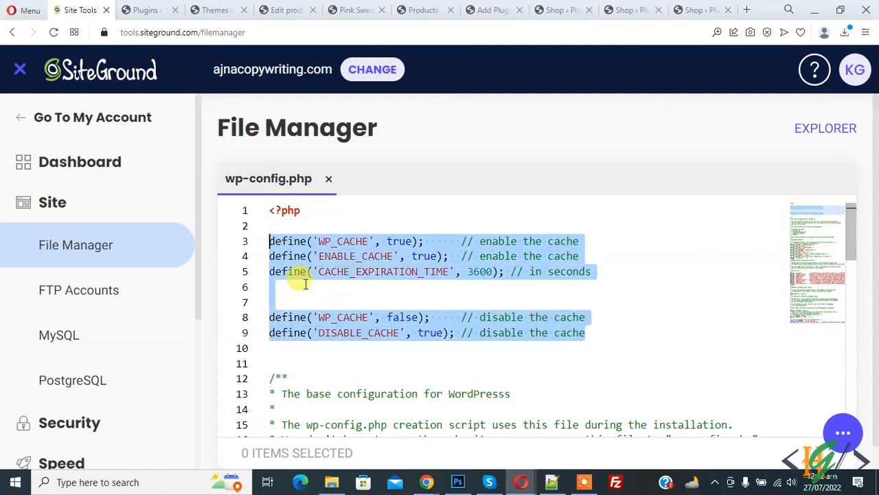
pyautogui.click(306, 286)
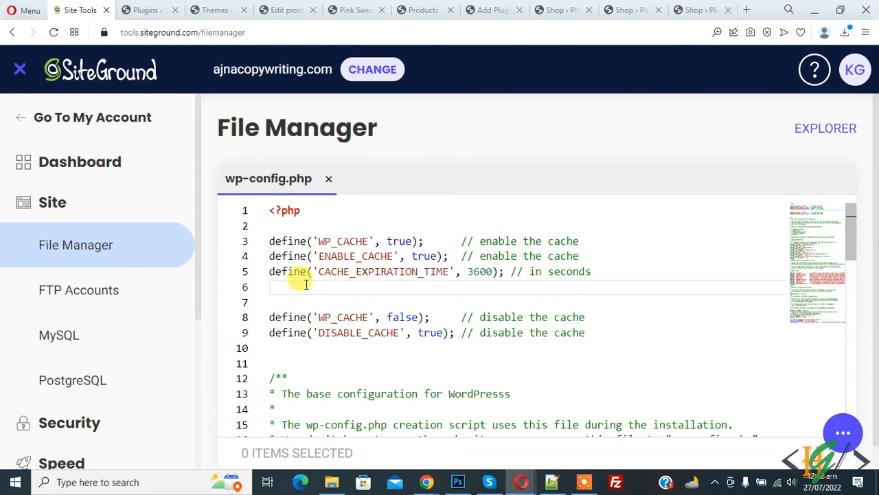